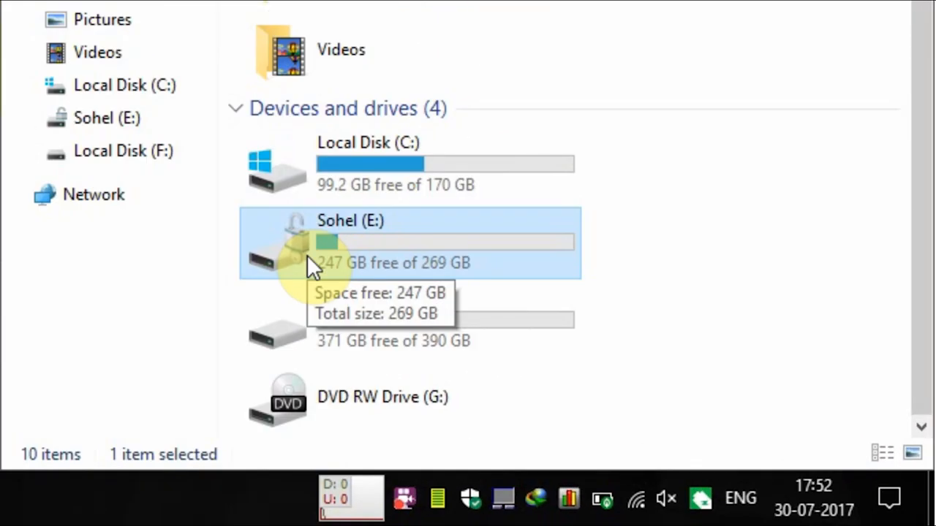
pyautogui.moveTo(735, 263)
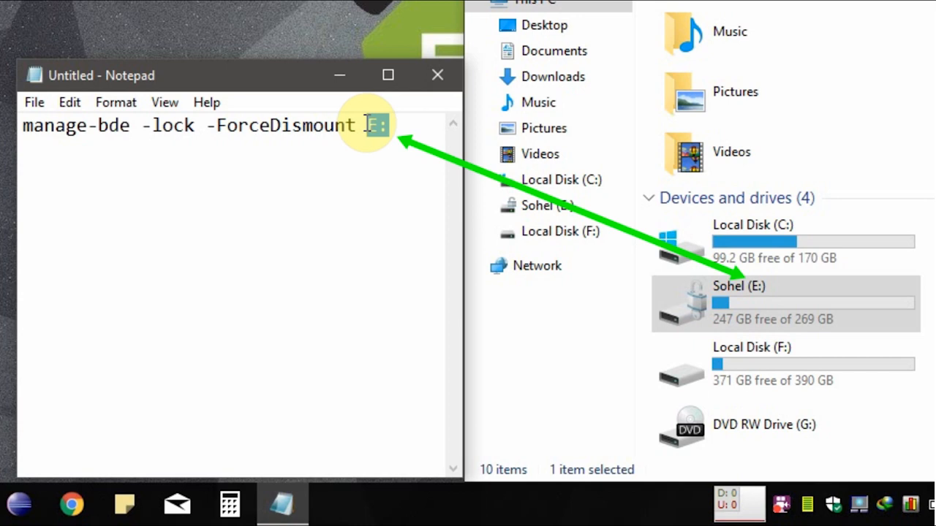
# - Highlight the drive letter E: in the command 'manage-bde -lock -ForceDismount E:'
pyautogui.doubleClick(377, 126)
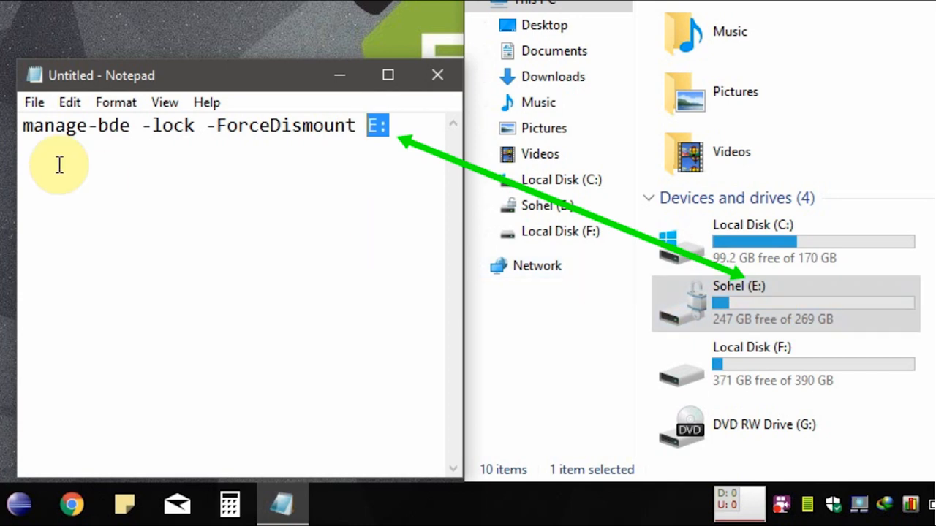
# - Save the command to the desktop as 'Relock Bitlocker.bat' via Save As
pyautogui.click(34, 103)
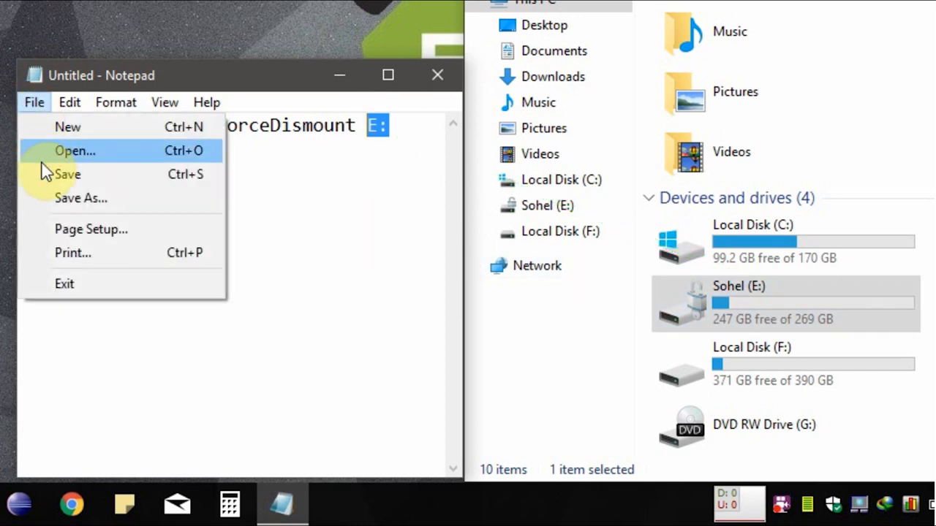
pyautogui.moveTo(51, 199)
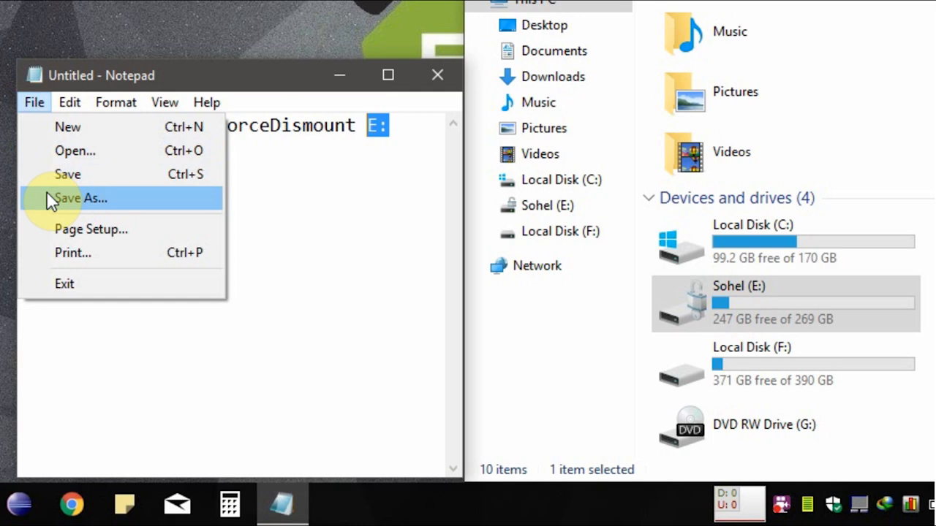
pyautogui.click(80, 199)
pyautogui.write('Relock Bitlocker.bat')
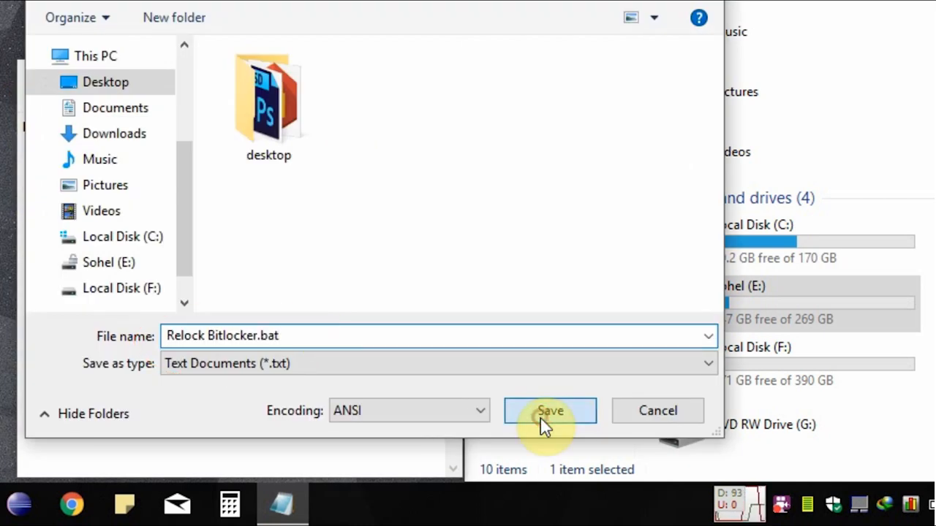
pyautogui.click(550, 410)
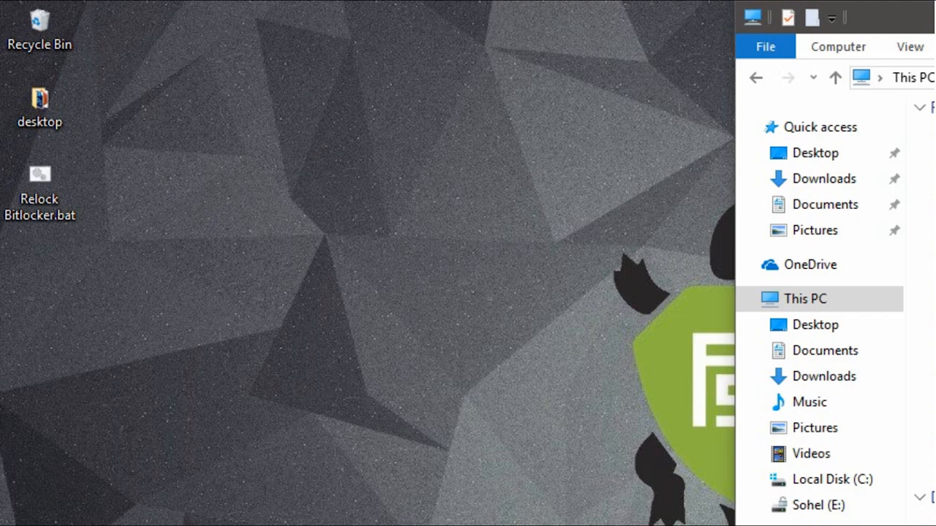
# - Run Relock Bitlocker.bat as administrator so Sohel (E:) gets locked
pyautogui.click(40, 193)
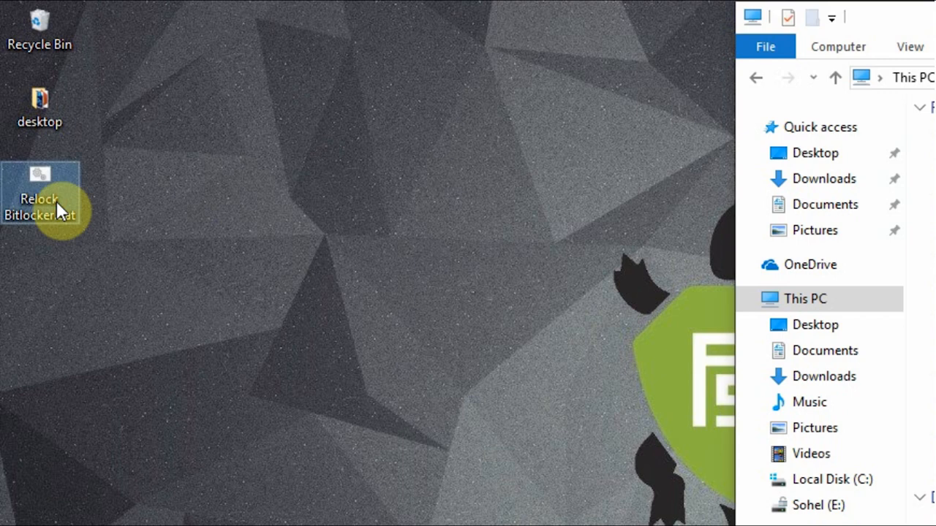
pyautogui.rightClick(41, 198)
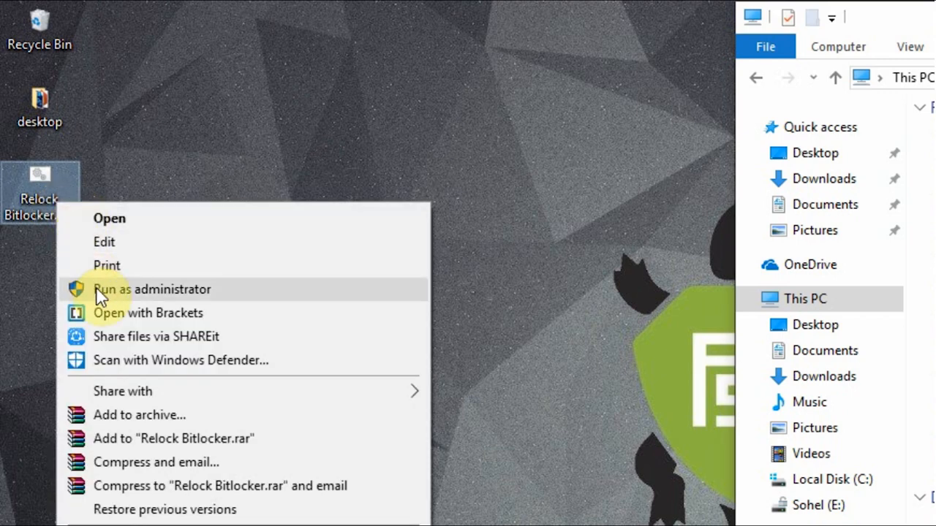
pyautogui.click(152, 290)
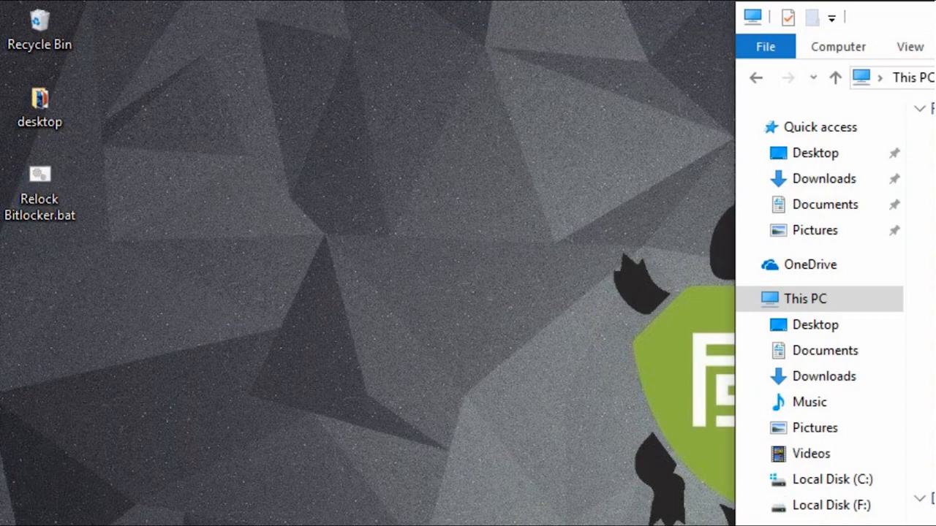
# - Unlock Local Disk (E:) with its BitLocker password so Sohel (E:) reappears
pyautogui.click(588, 353)
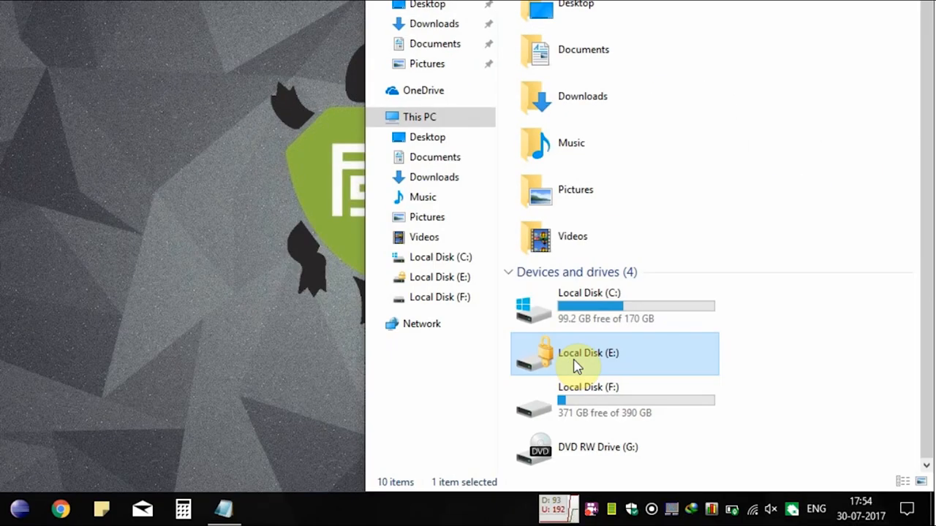
pyautogui.rightClick(573, 354)
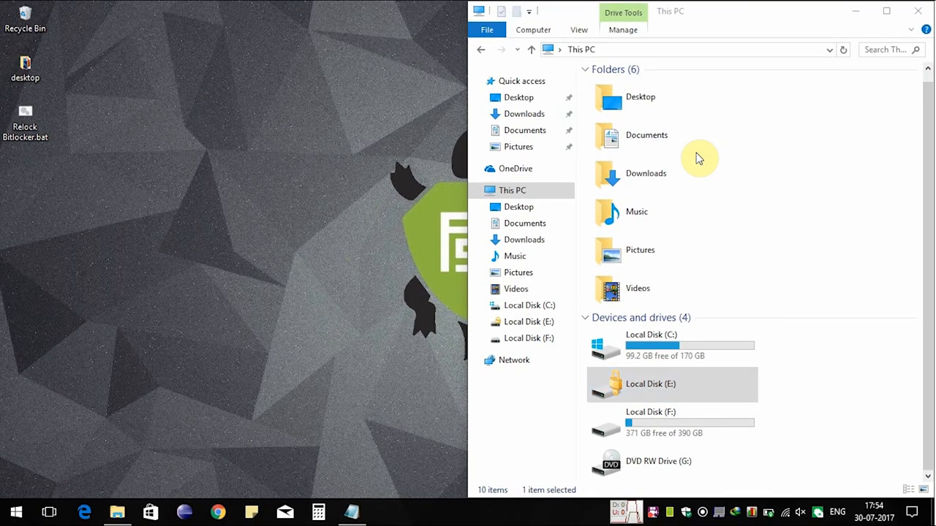
pyautogui.write('••••')
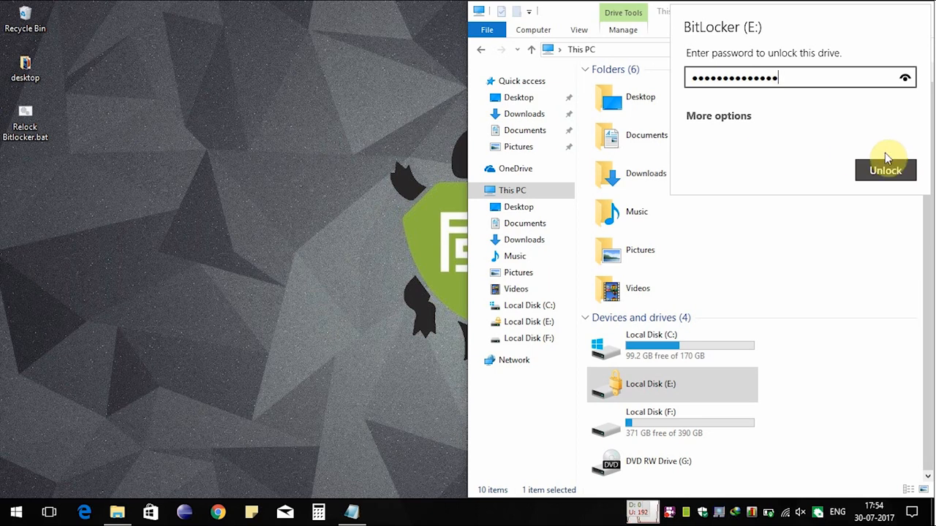
pyautogui.click(886, 170)
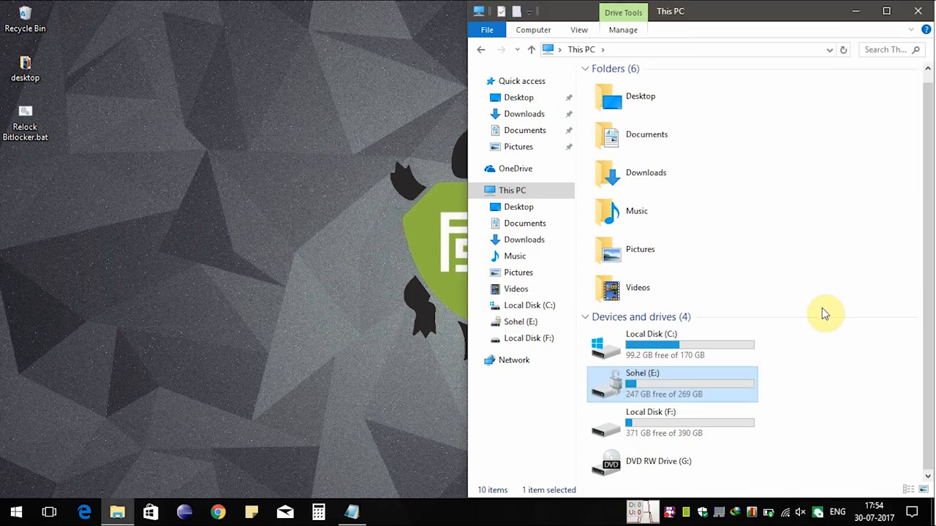